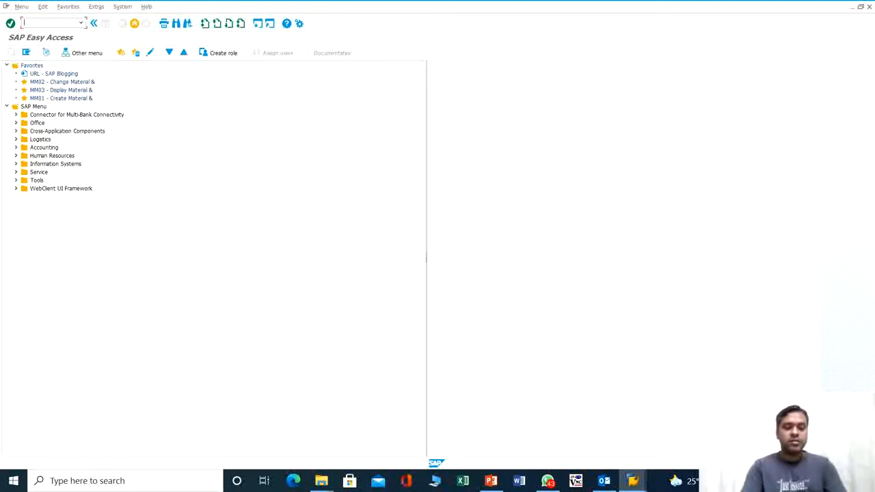
# - Enter transaction MB51 to open the Material Document List selection screen
pyautogui.write('mb')
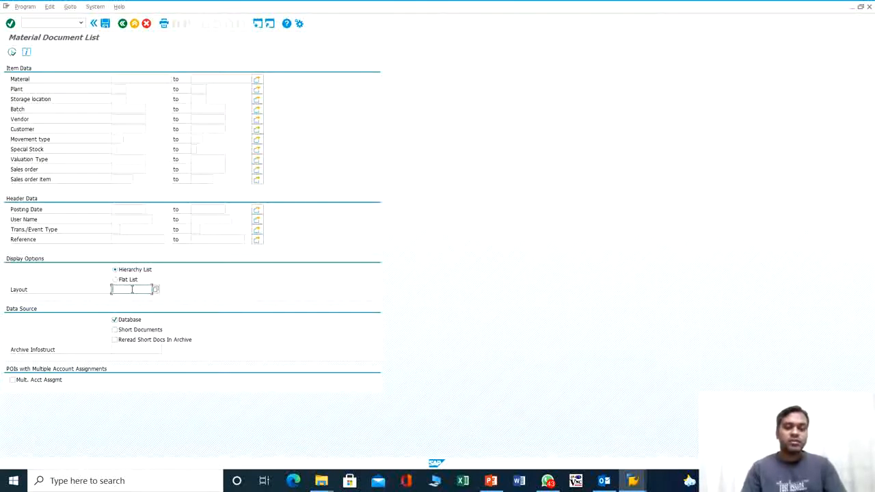
pyautogui.click(140, 79)
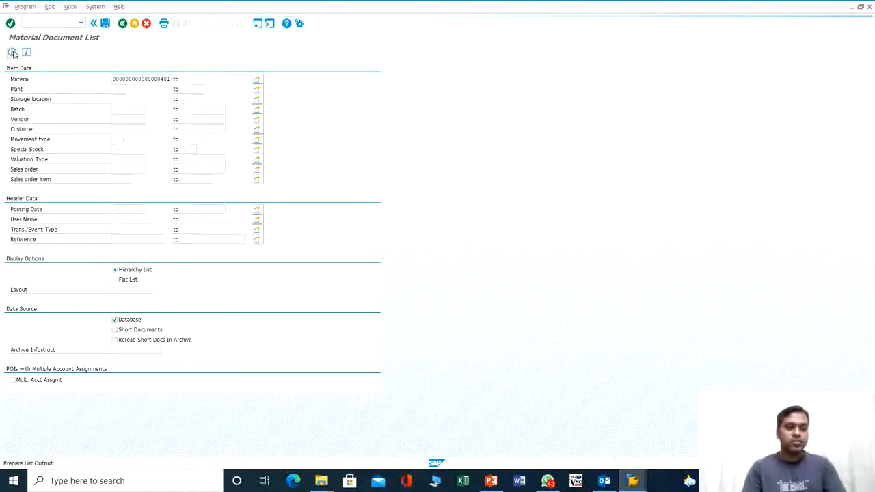
pyautogui.click(12, 53)
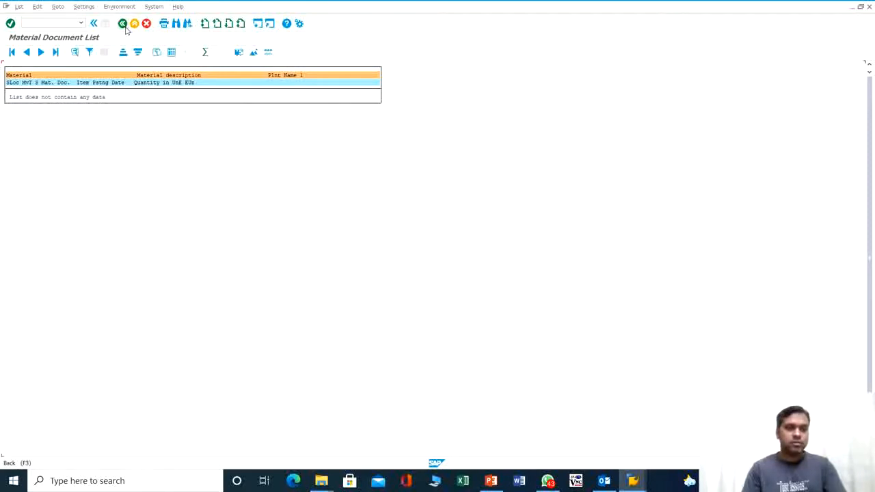
pyautogui.click(122, 22)
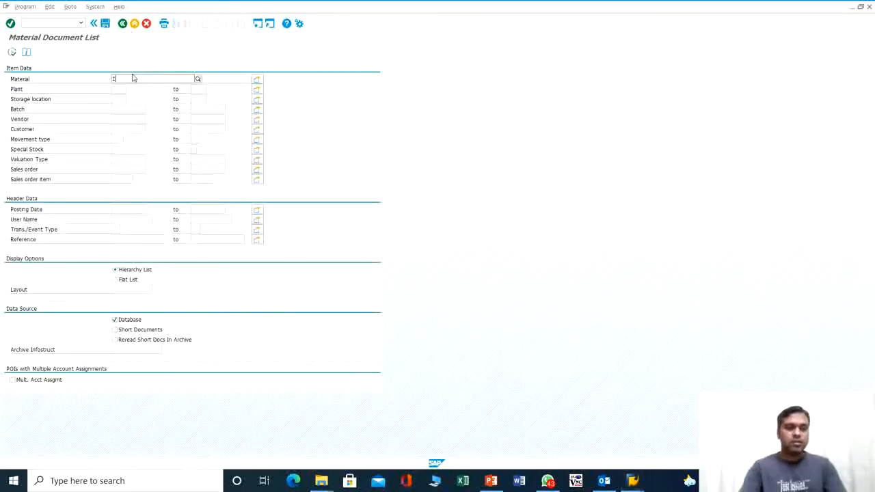
pyautogui.press('Backspace')
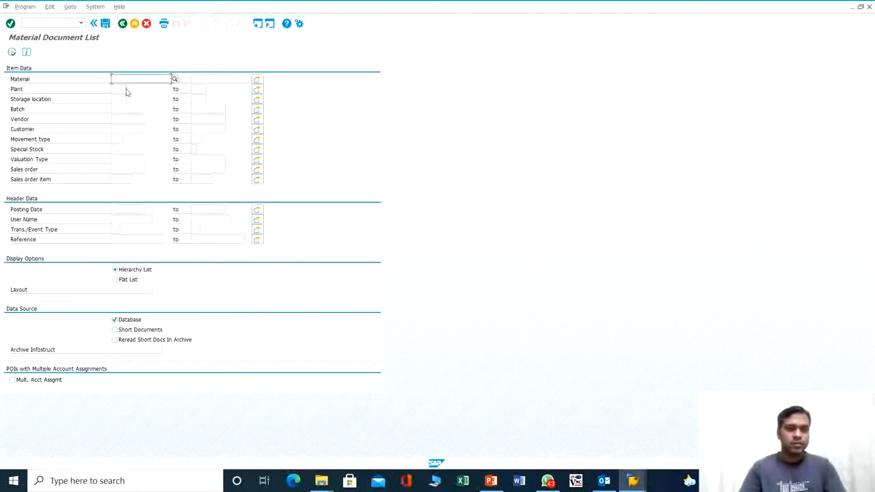
# - Execute the report to list the four INV TEST1 documents in plant 4000
pyautogui.click(140, 79)
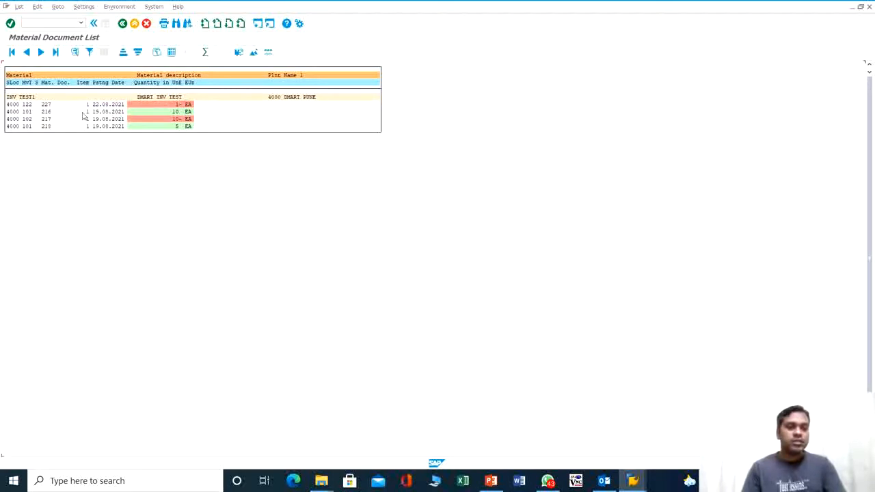
pyautogui.moveTo(51, 110)
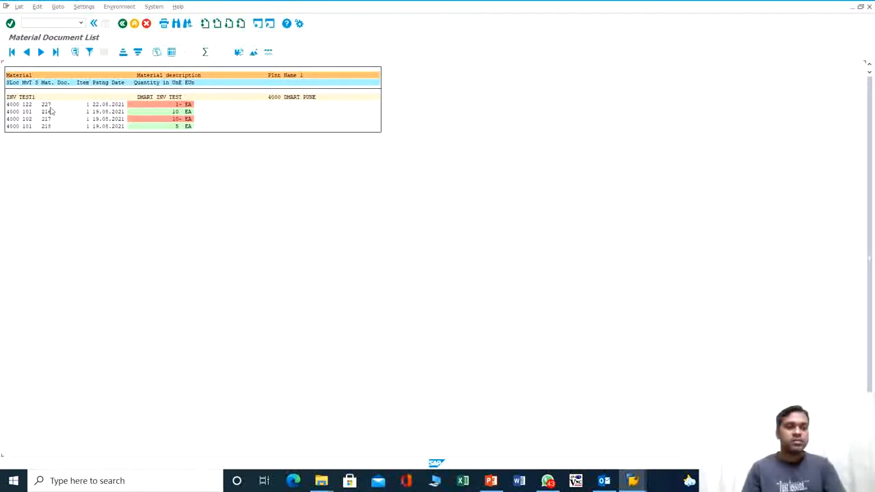
pyautogui.moveTo(161, 114)
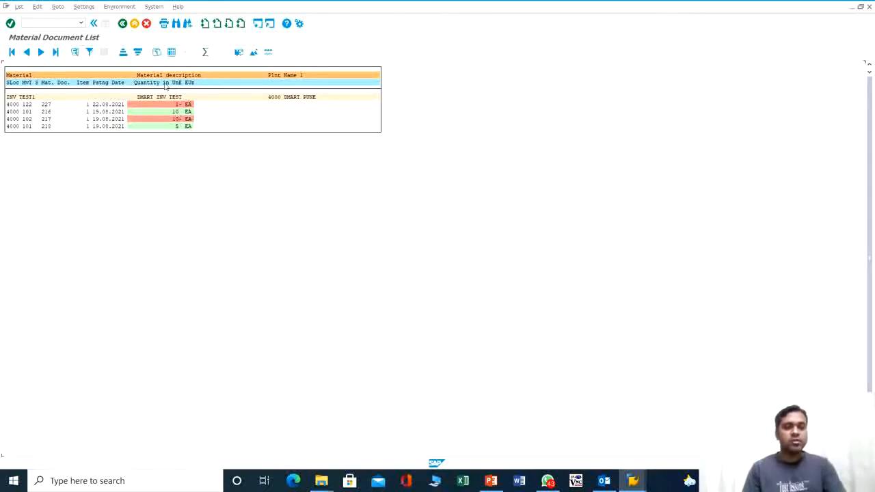
pyautogui.moveTo(157, 52)
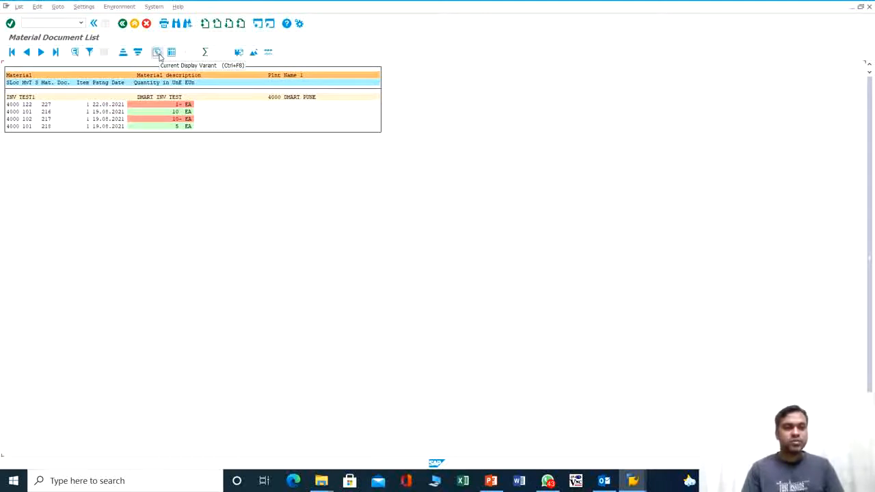
pyautogui.moveTo(159, 57)
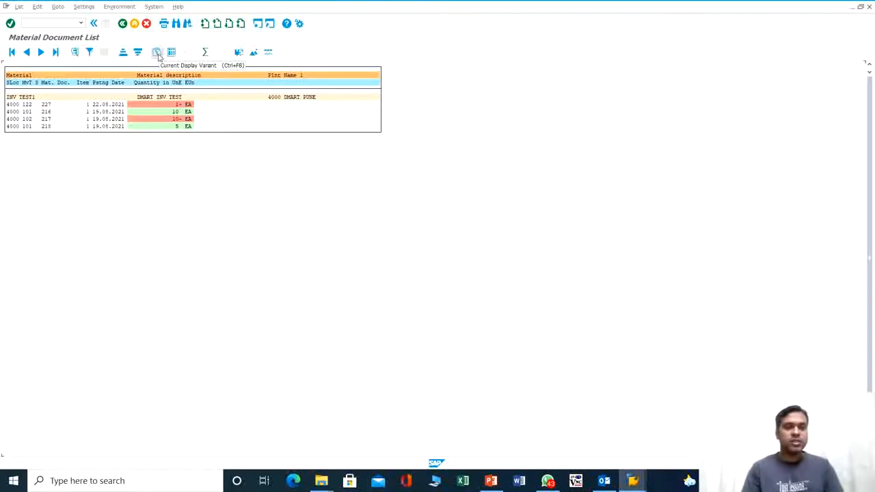
# - Add Document Date from Hidden fields to the layout's displayed columns
pyautogui.click(156, 52)
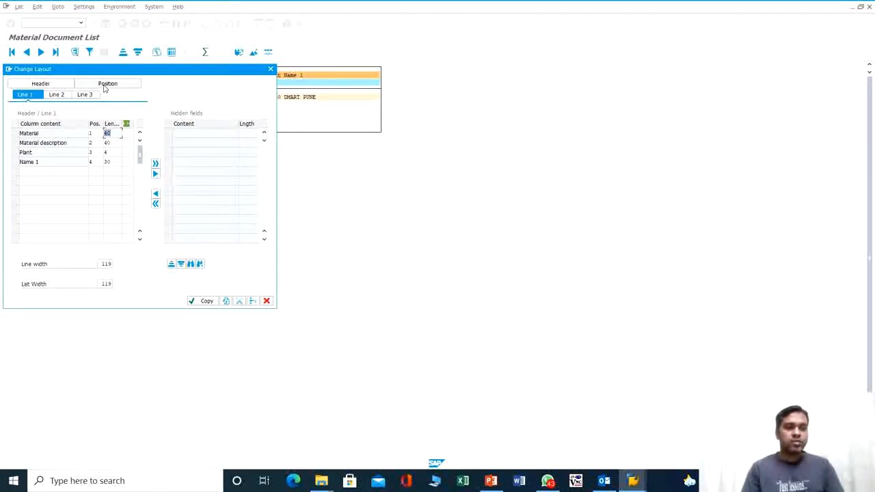
pyautogui.click(107, 83)
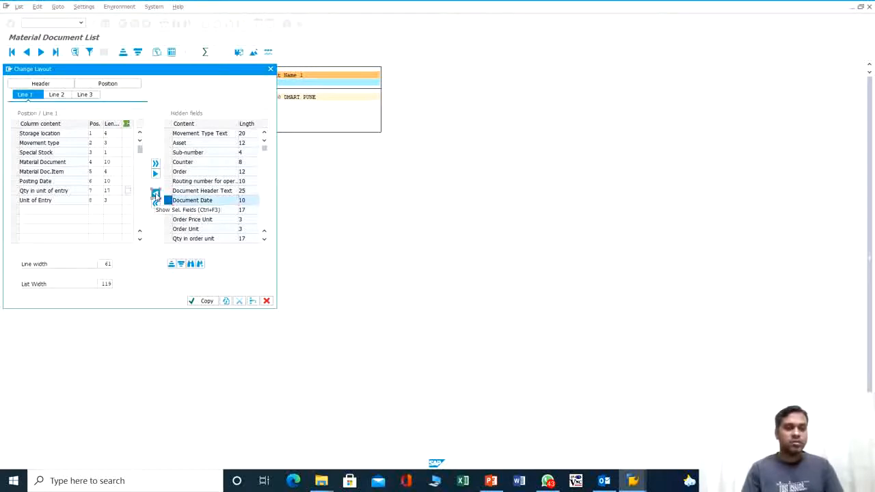
pyautogui.click(155, 193)
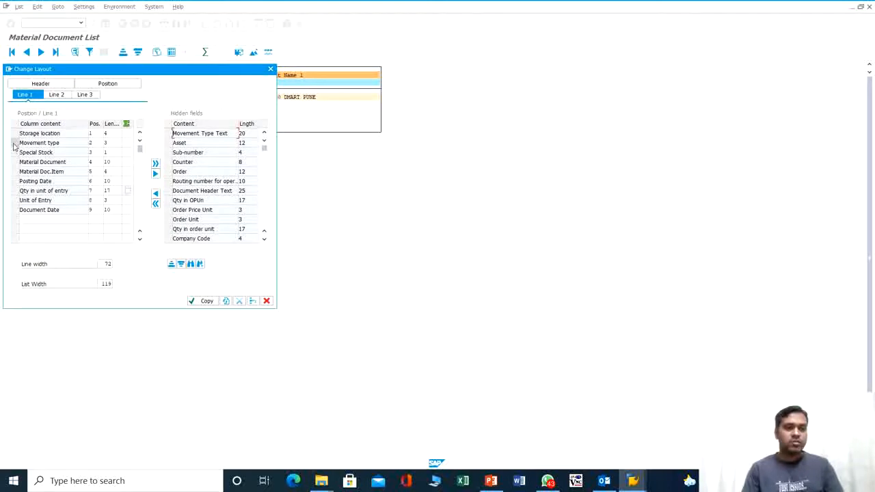
# - Hide the Movement type column and apply the new layout to the list
pyautogui.click(39, 143)
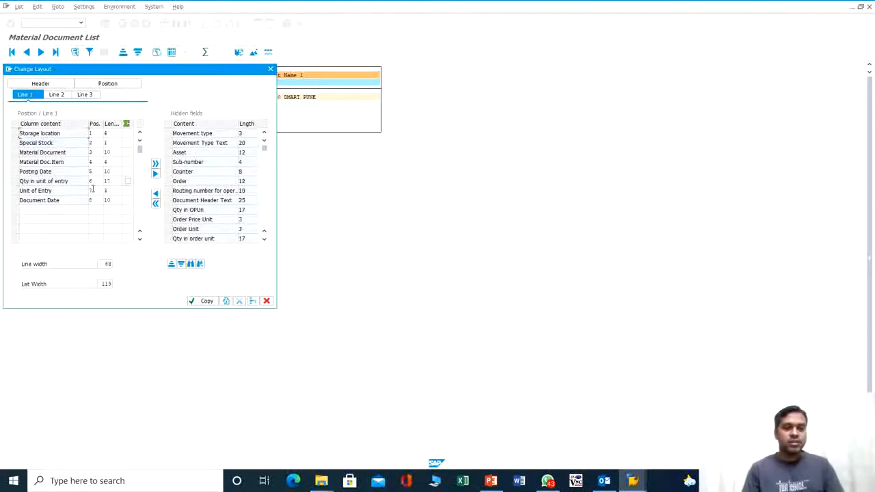
pyautogui.moveTo(192, 300)
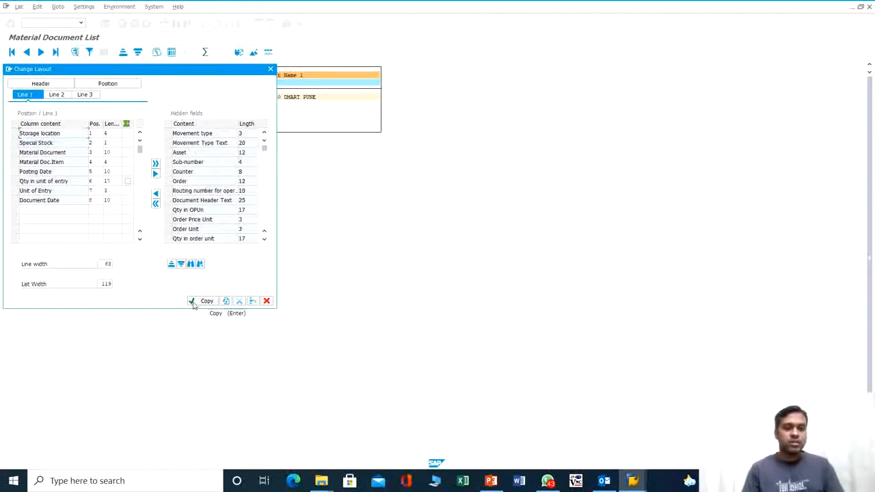
pyautogui.click(192, 301)
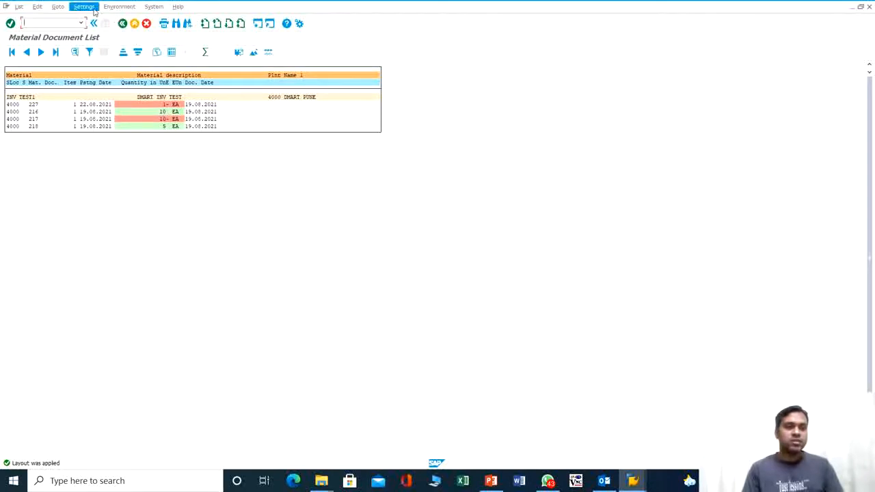
# - Open the Layout: Save as dialog from the Settings menu
pyautogui.click(119, 7)
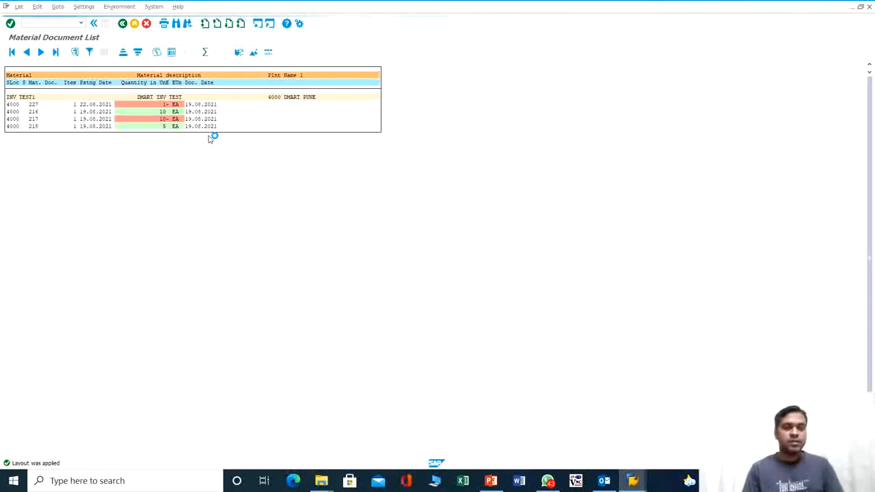
pyautogui.moveTo(212, 147)
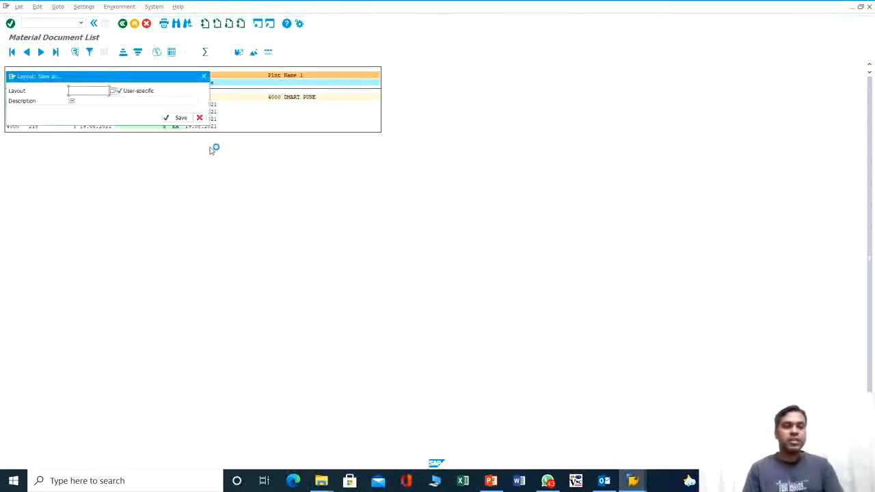
# - Save the layout as 'layout1' with description 'test'
pyautogui.click(89, 90)
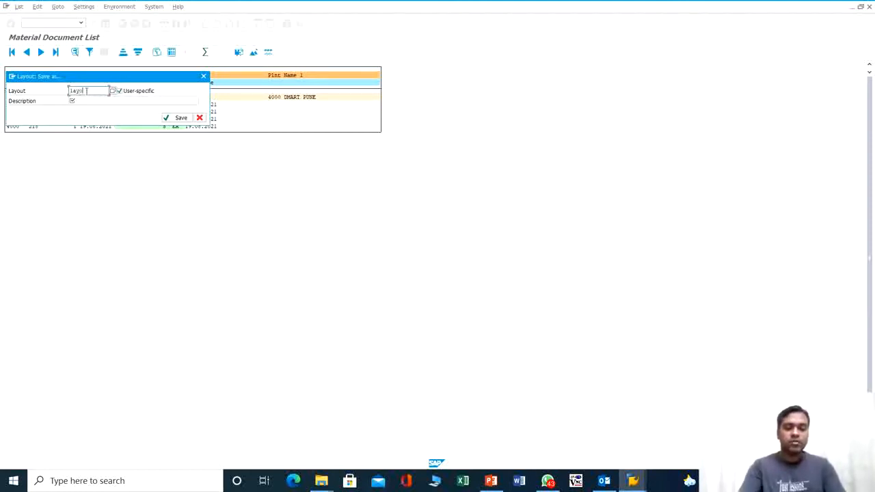
pyautogui.write('layout1')
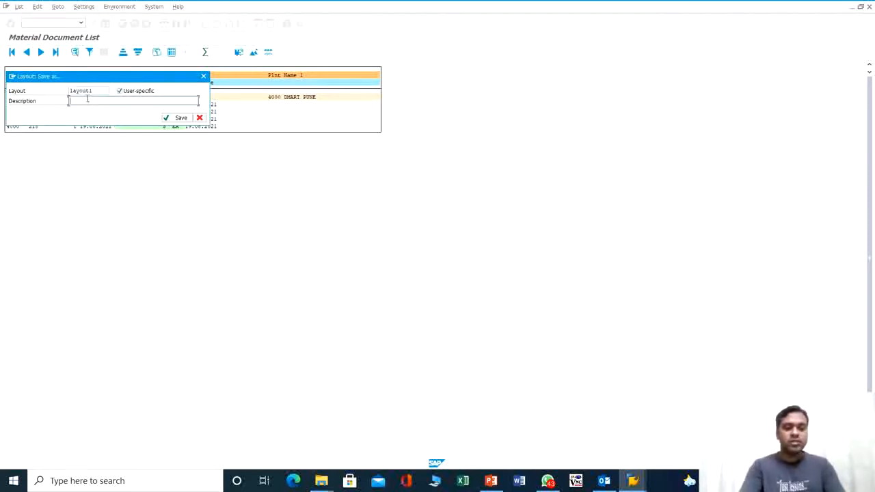
pyautogui.write('test')
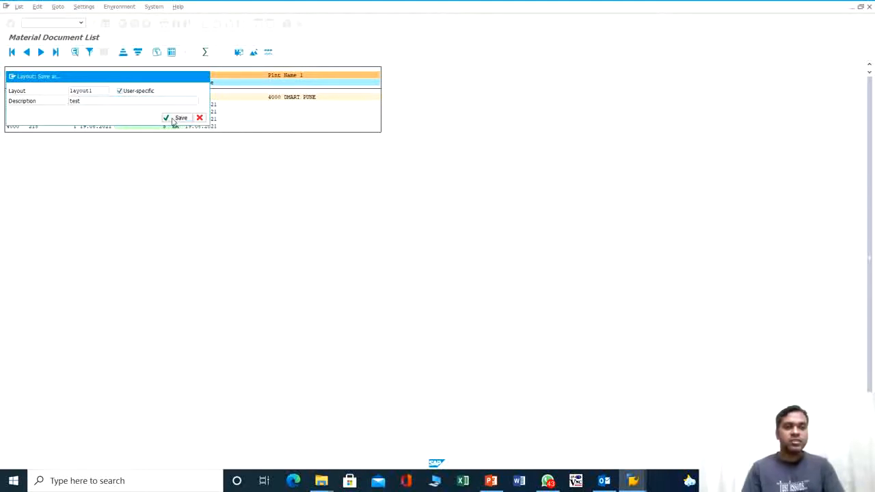
pyautogui.click(179, 117)
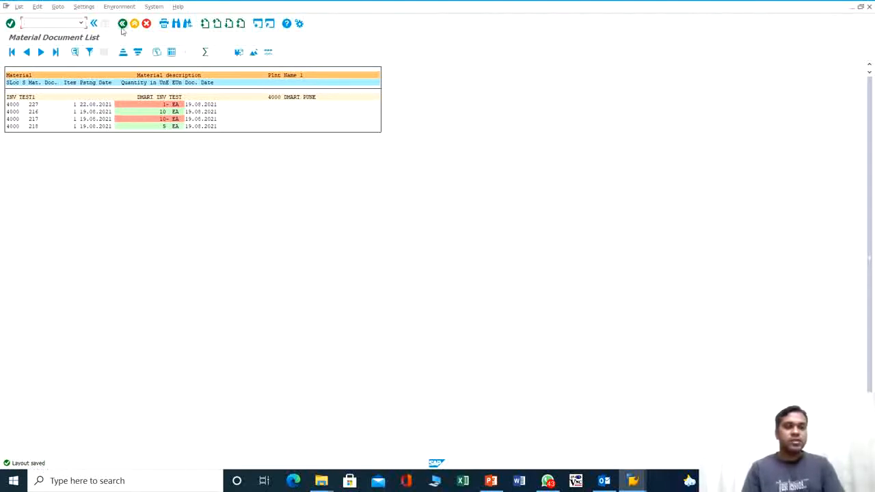
pyautogui.moveTo(123, 24)
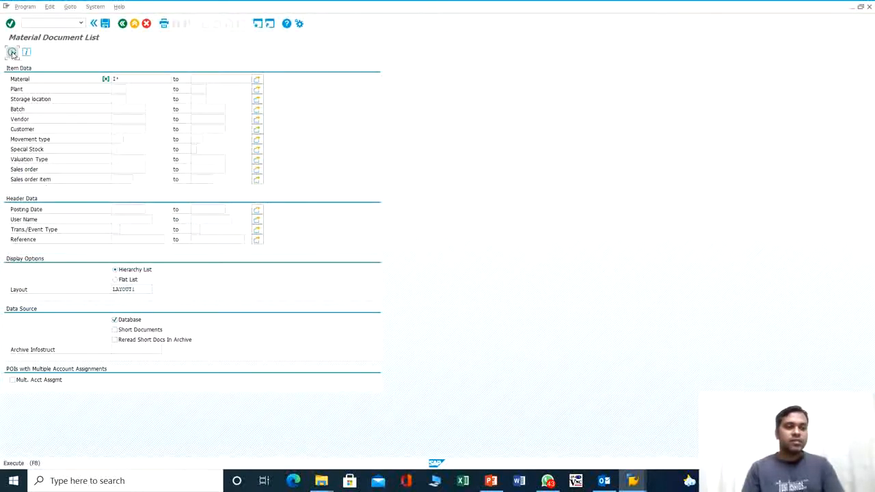
# - Rerun the Material Document List with layout LAYOUT1 applied
pyautogui.click(11, 53)
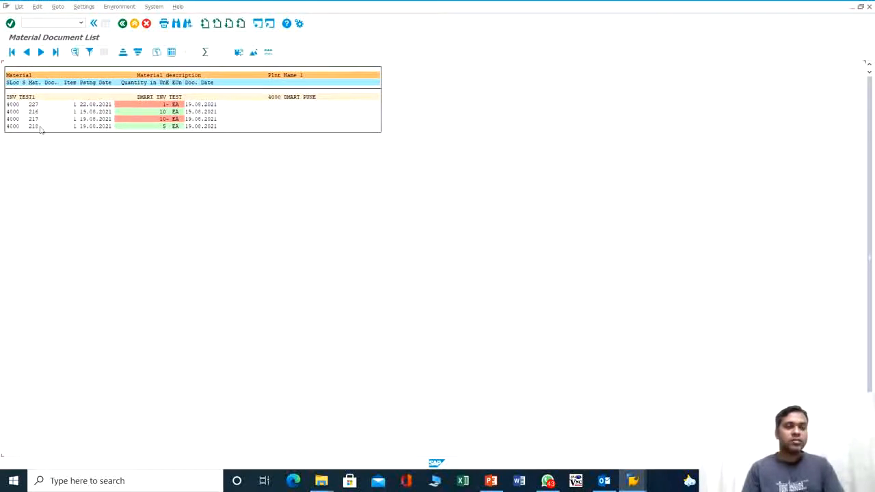
pyautogui.moveTo(125, 114)
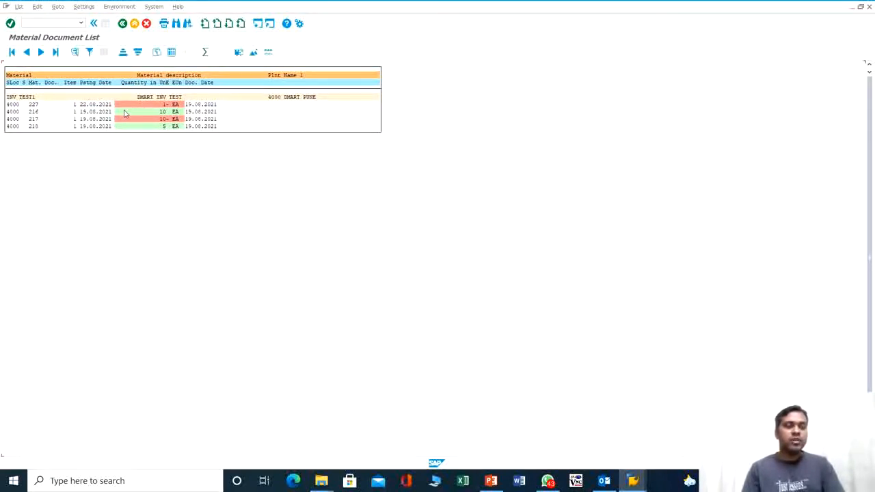